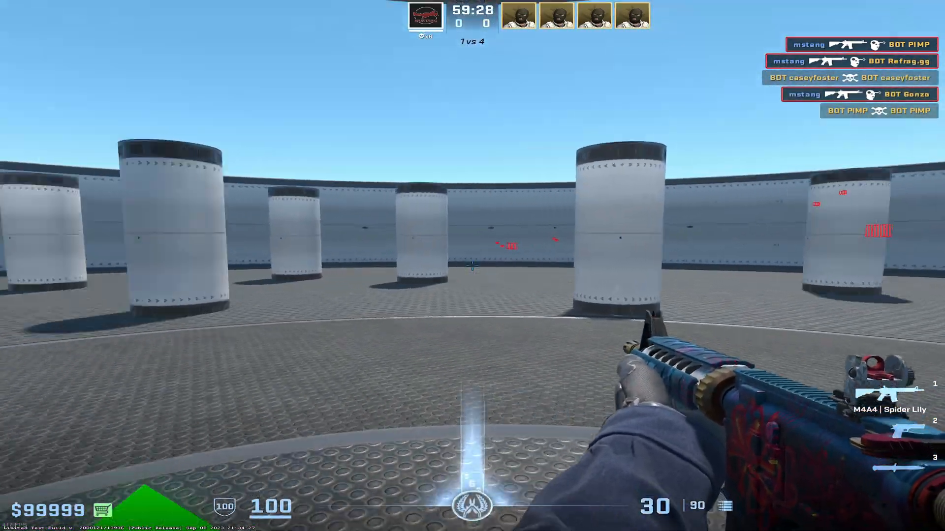
Step: Shoot two bots among the white pillars with the M4A4
left_click(472, 266)
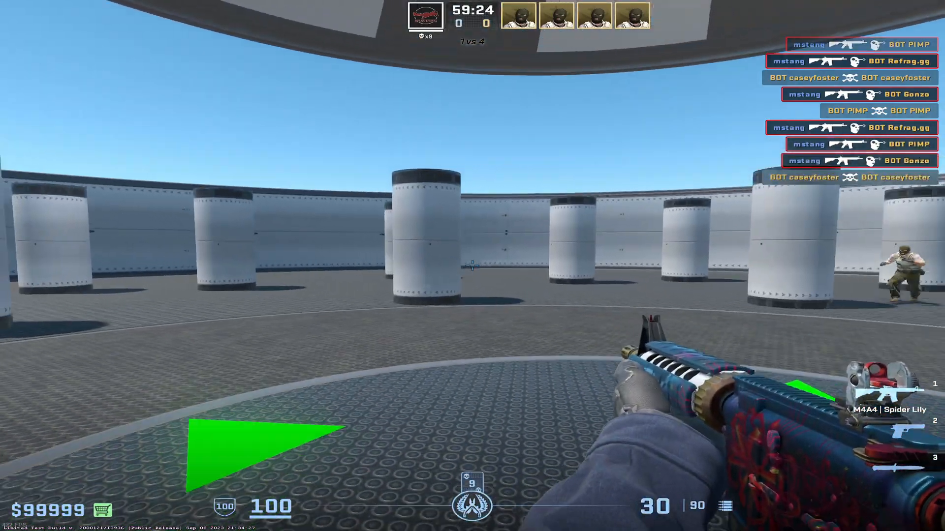
left_click(473, 266)
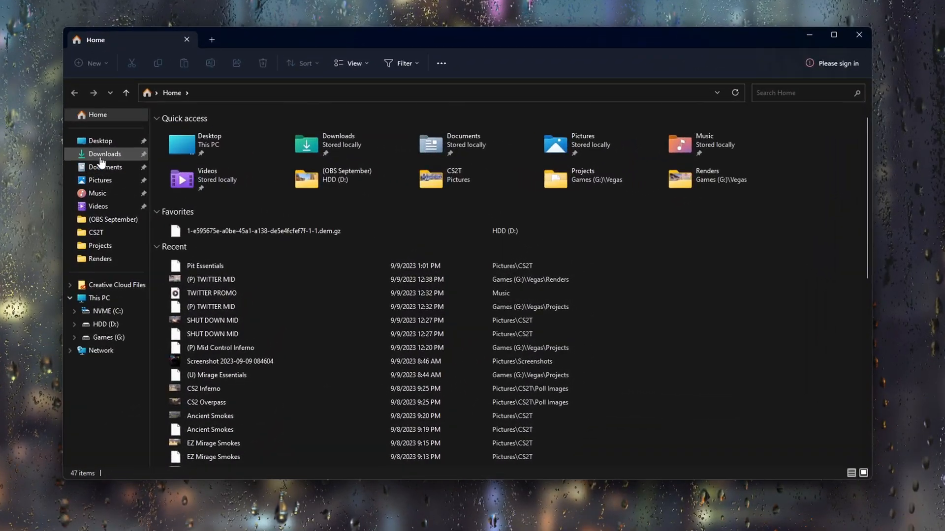
Step: Go to the Downloads folder in File Explorer's navigation pane
left_click(105, 154)
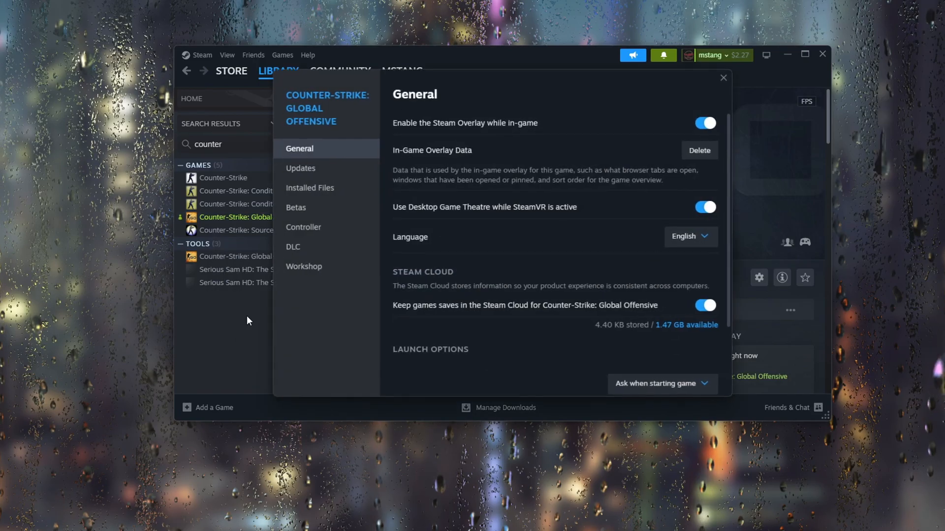
Step: Browse the game's installed files from Steam Properties
left_click(310, 187)
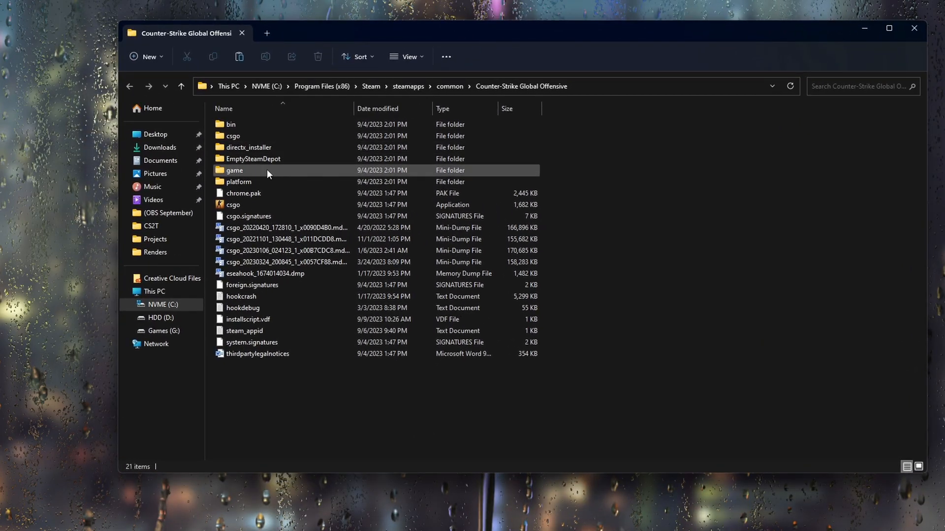
Step: Navigate into the game folder, then into the csgo folder
double_click(235, 170)
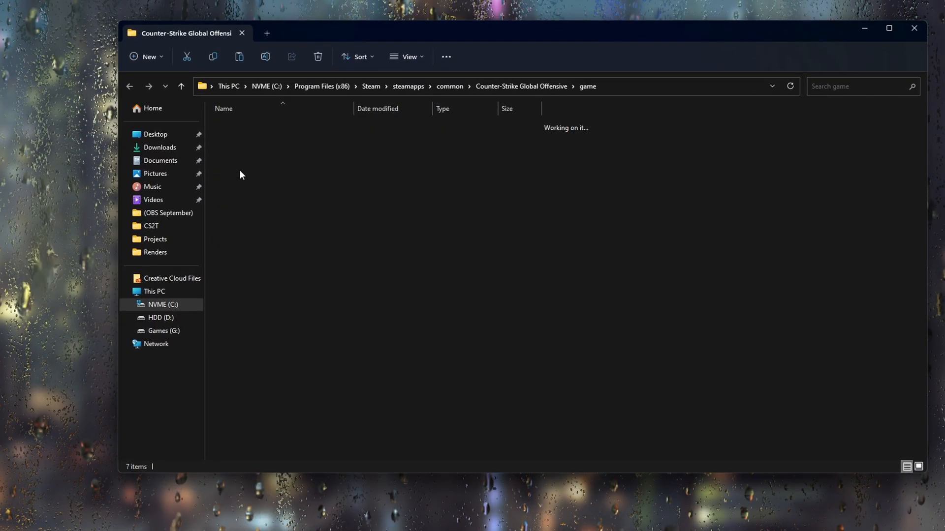
left_click(235, 148)
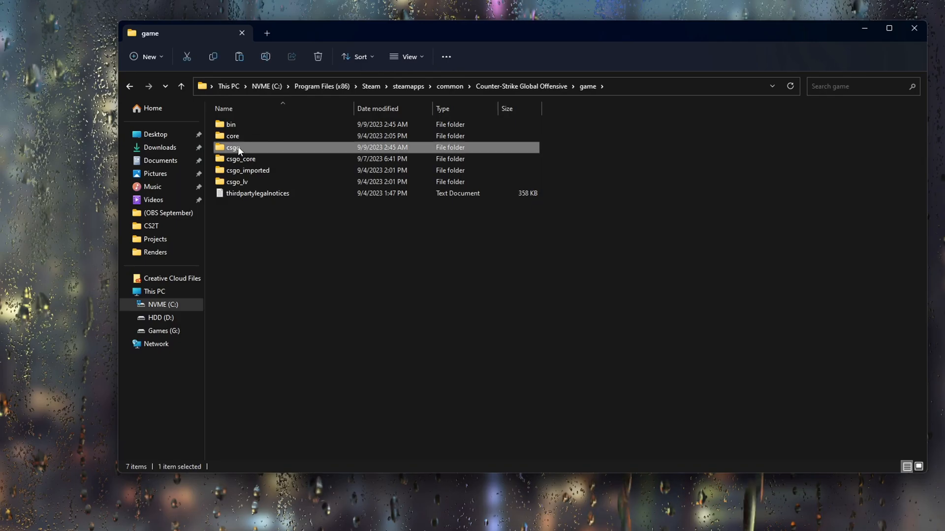
double_click(231, 147)
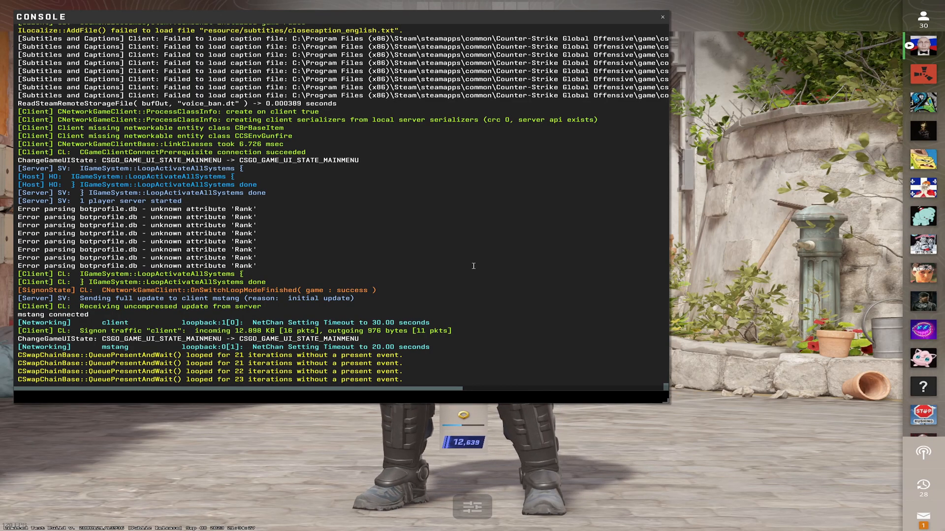
Step: Enter 'map cs…' in the console to load the warmup map
type("map cs")
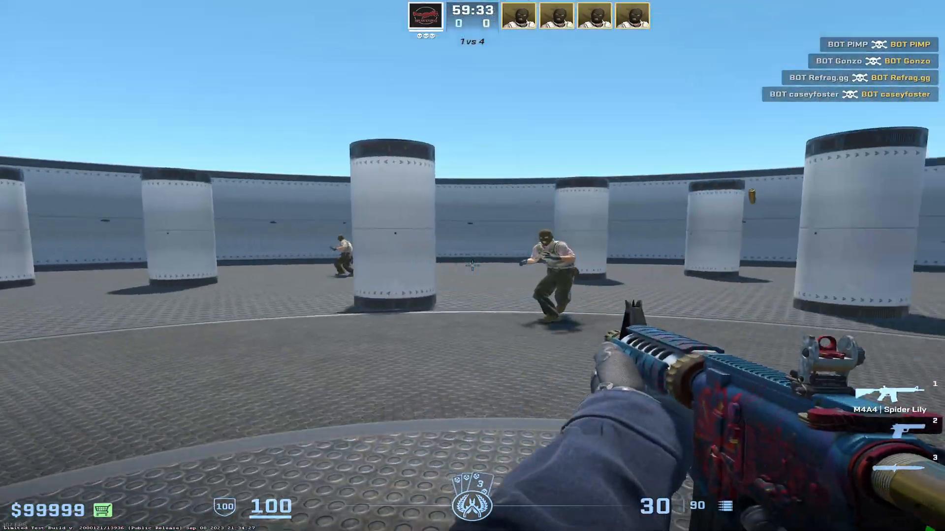
Step: Shoot the bot in the middle of the warmup arena
left_click(472, 266)
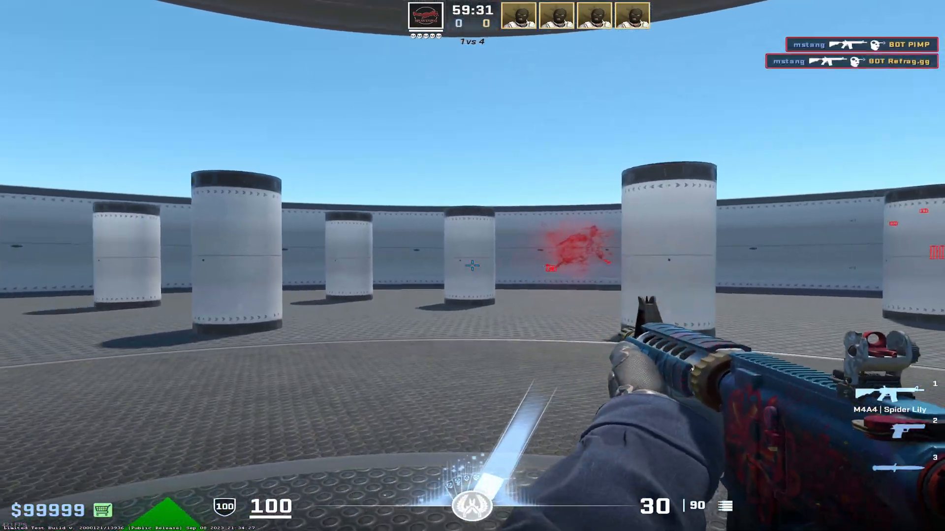